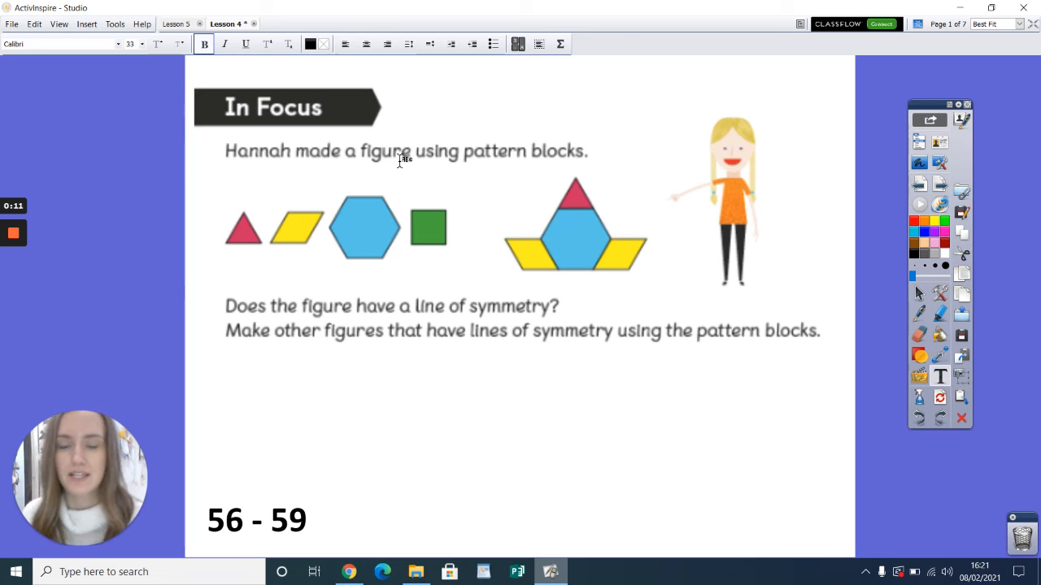
{"action": "mouse_move", "coordinate": [550, 161]}
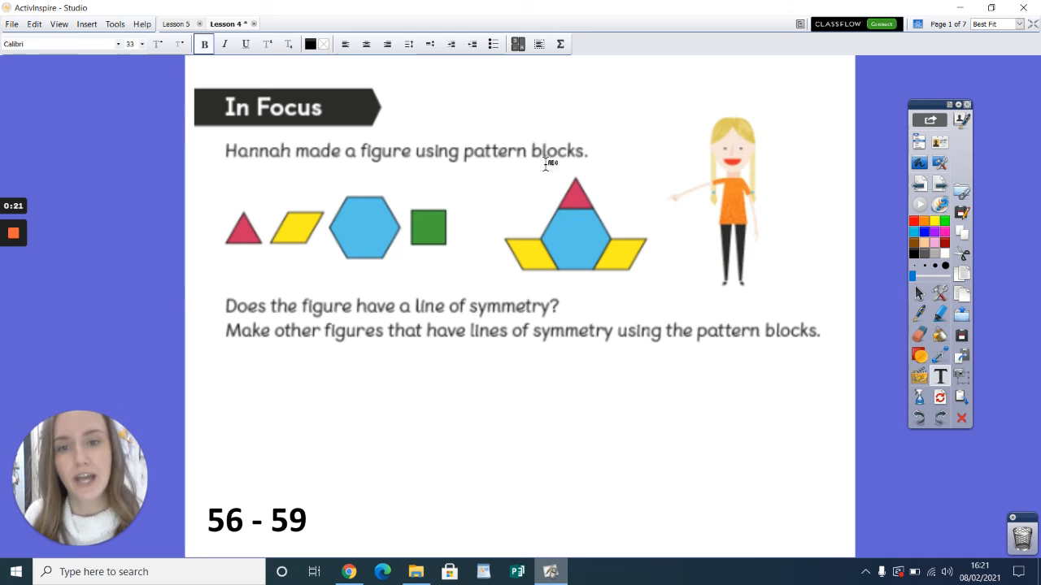
{"action": "mouse_move", "coordinate": [700, 234]}
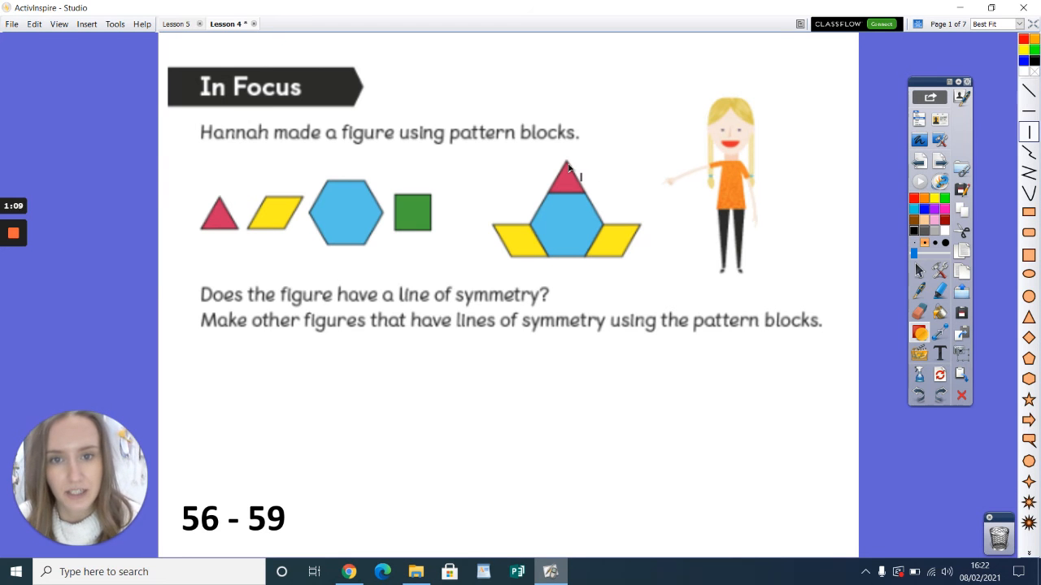
Draw a vertical line of symmetry through the centre of Hannah's pattern-block figure
{"action": "left_click_drag", "start_coordinate": [566, 166], "coordinate": [566, 257]}
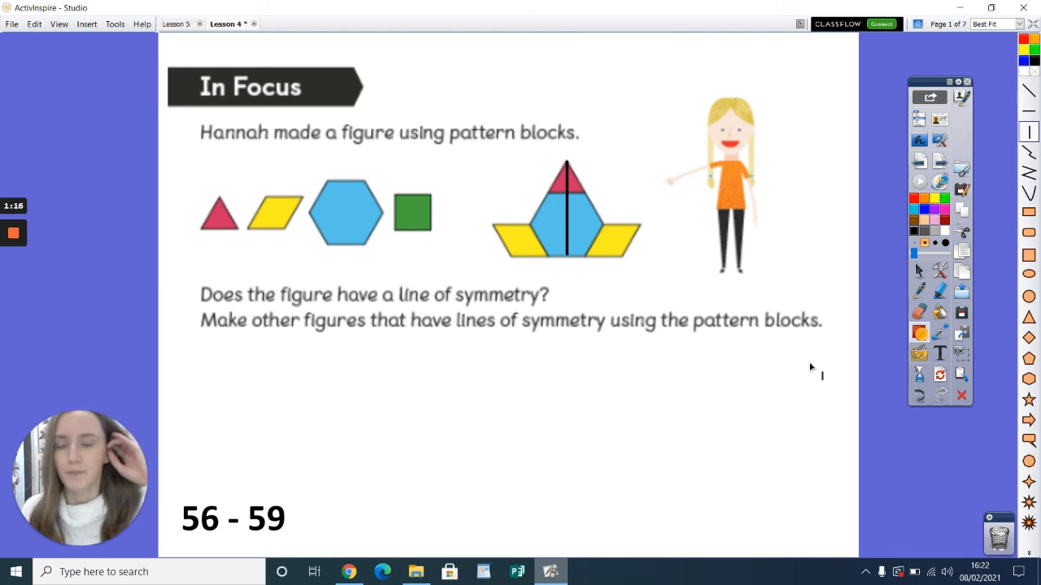
{"action": "mouse_move", "coordinate": [557, 202]}
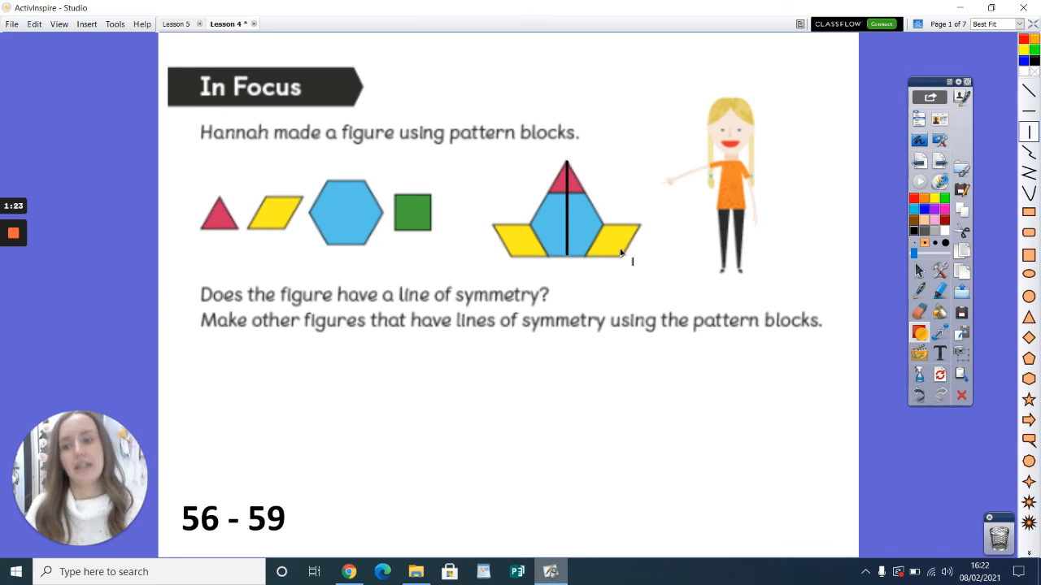
{"action": "mouse_move", "coordinate": [875, 262]}
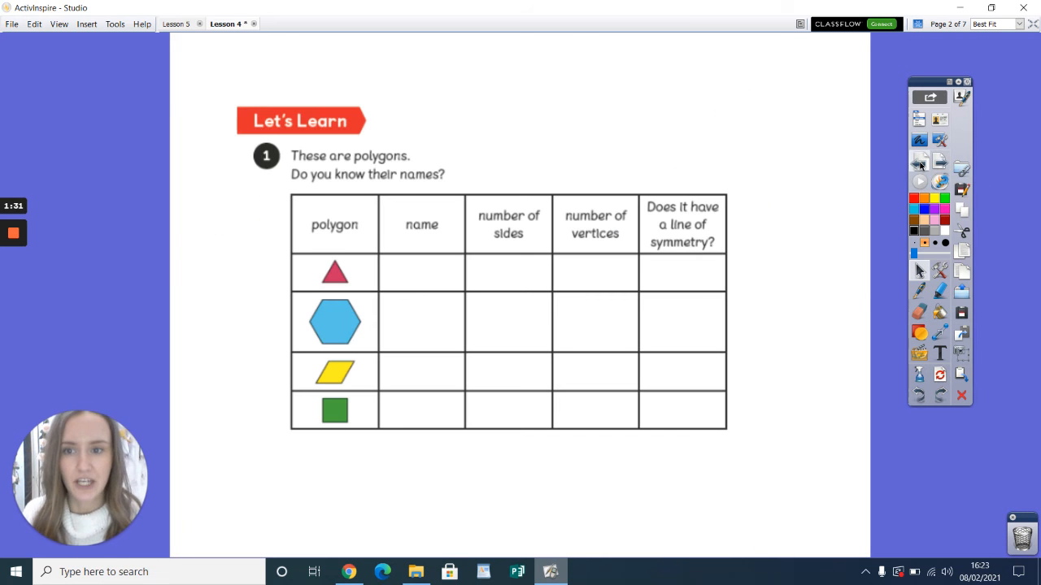
{"action": "left_click", "coordinate": [917, 24]}
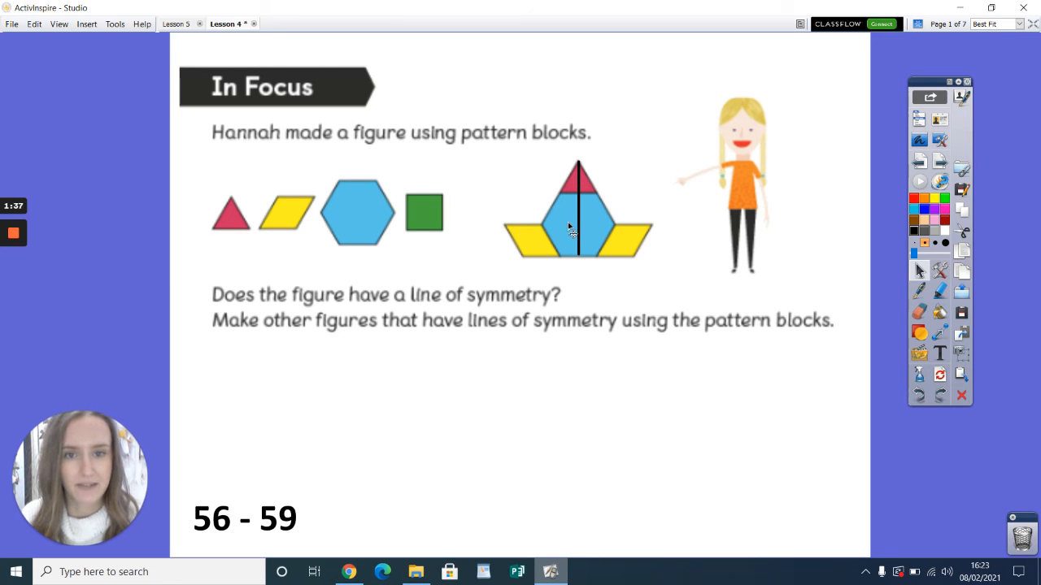
Undo the drawn symmetry line, leaving the pattern-block figure unmarked
{"action": "left_click", "coordinate": [578, 220]}
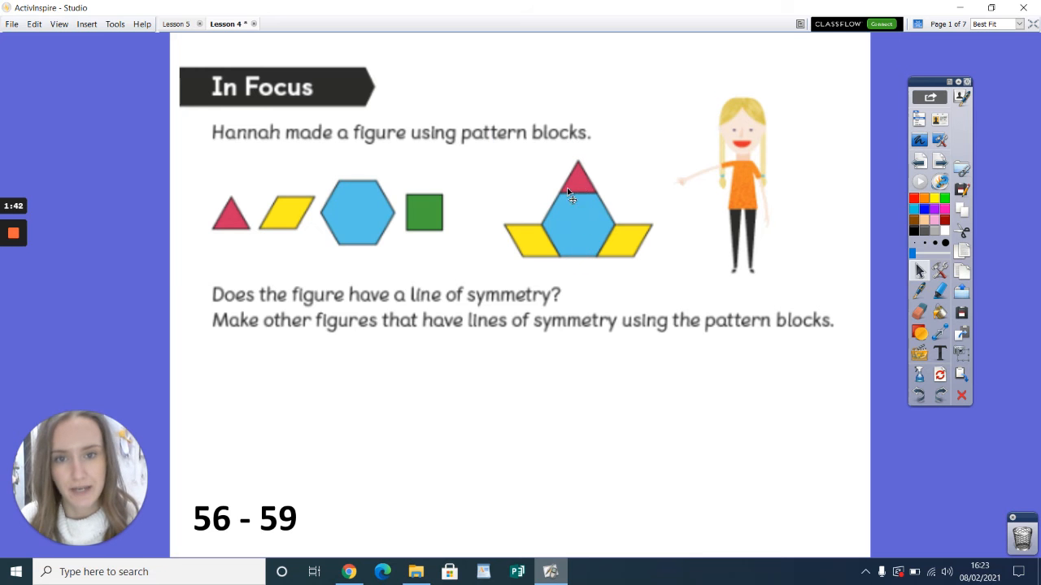
{"action": "mouse_move", "coordinate": [589, 195]}
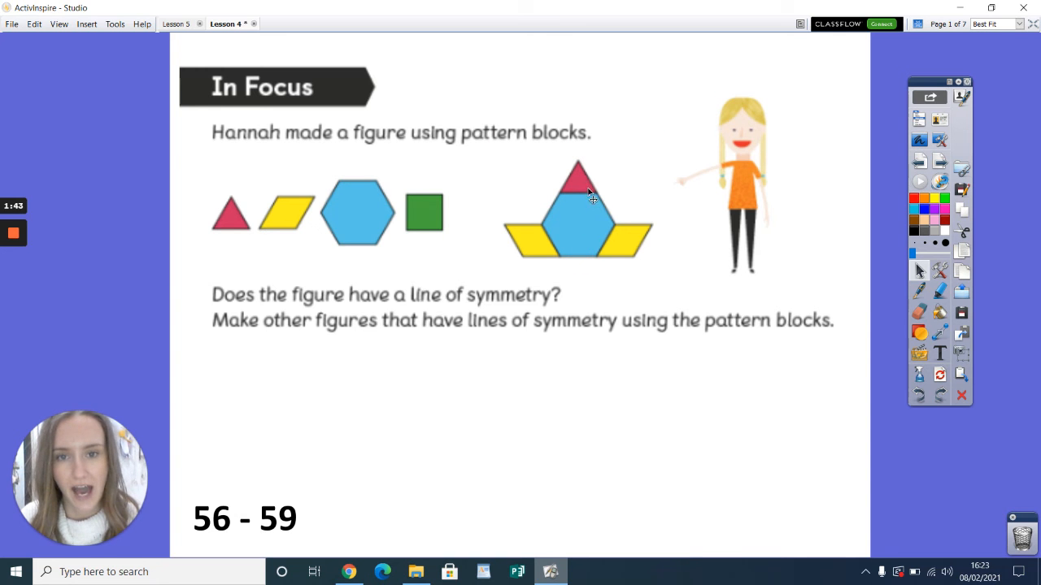
{"action": "mouse_move", "coordinate": [579, 182]}
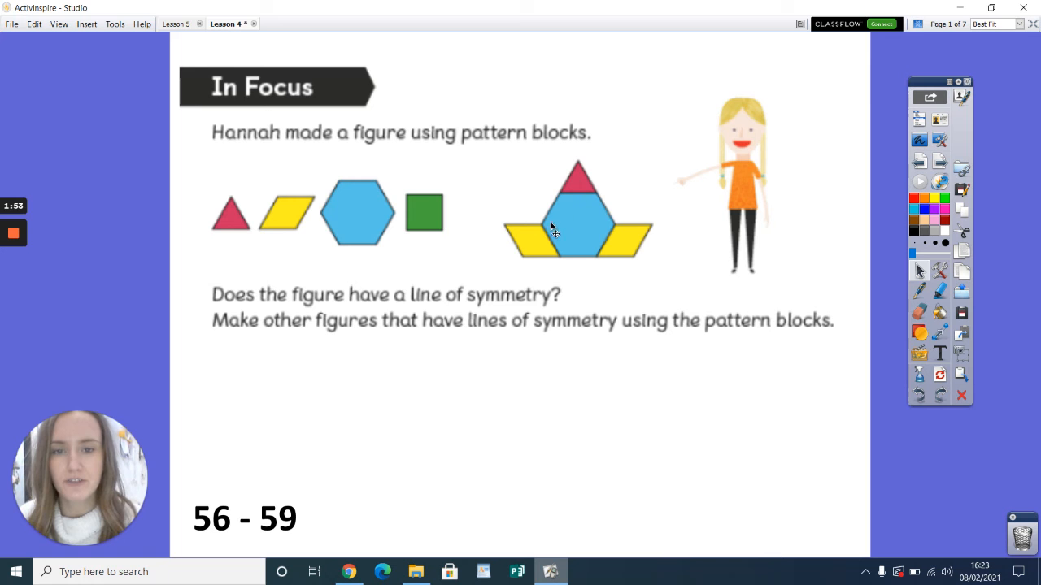
{"action": "mouse_move", "coordinate": [600, 204]}
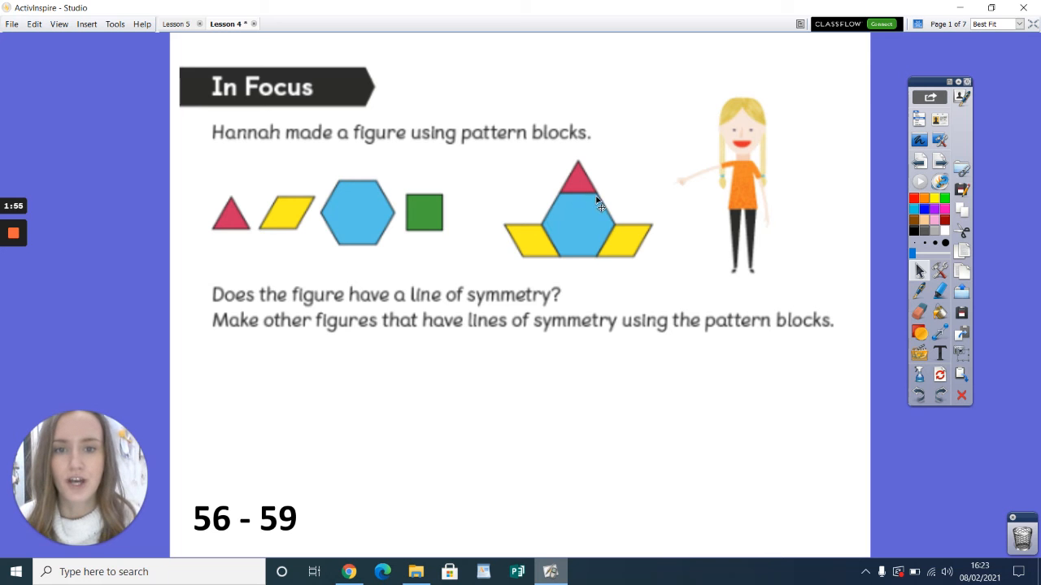
{"action": "mouse_move", "coordinate": [582, 262]}
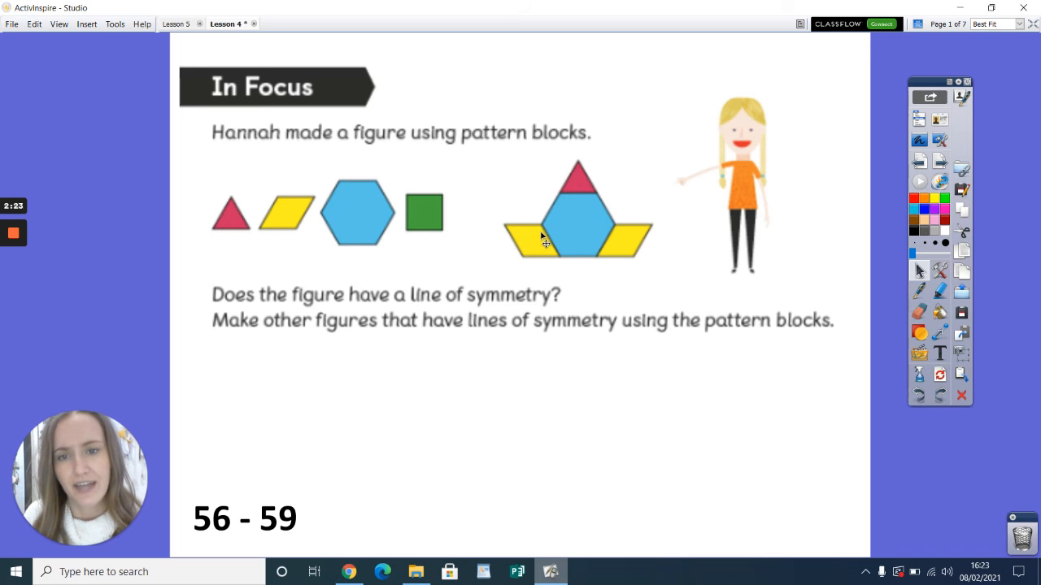
{"action": "mouse_move", "coordinate": [560, 269]}
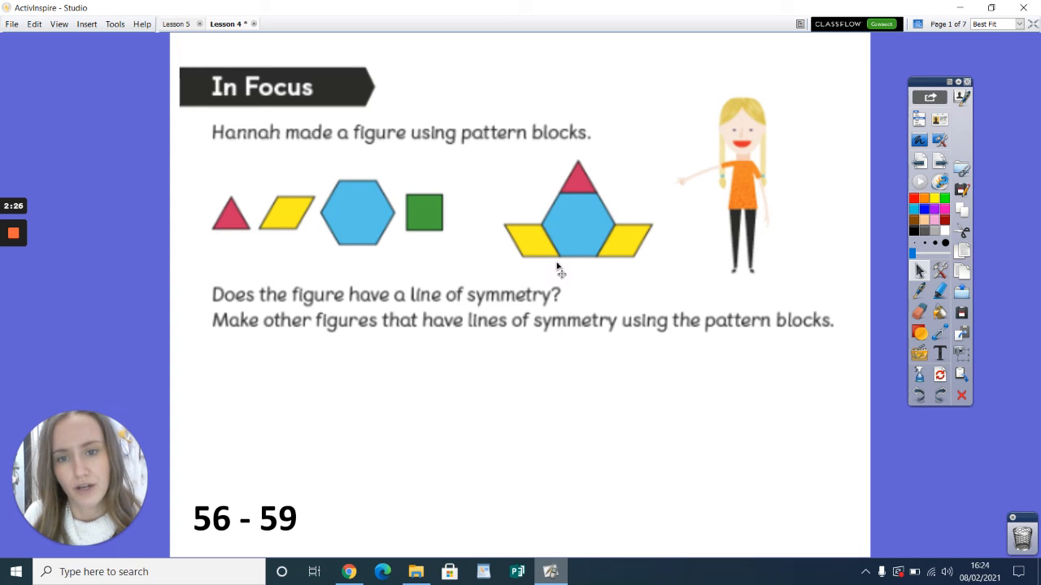
{"action": "mouse_move", "coordinate": [510, 236]}
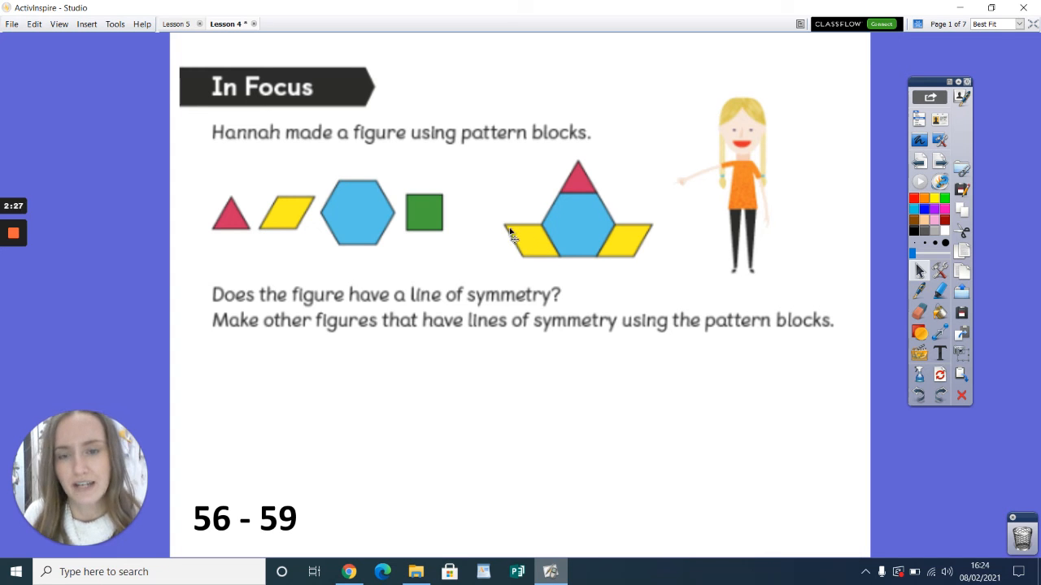
{"action": "mouse_move", "coordinate": [529, 269]}
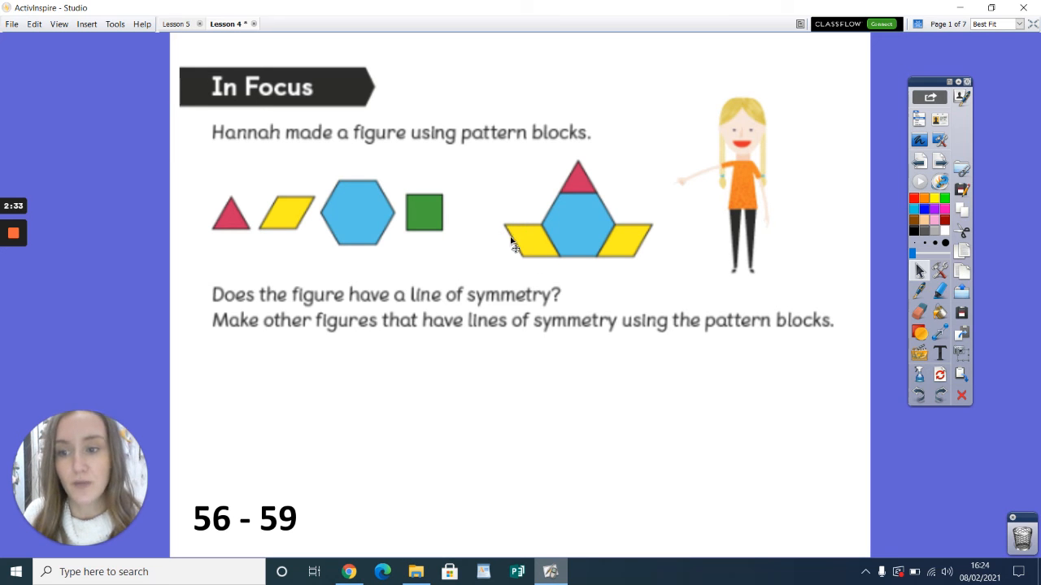
{"action": "mouse_move", "coordinate": [530, 259]}
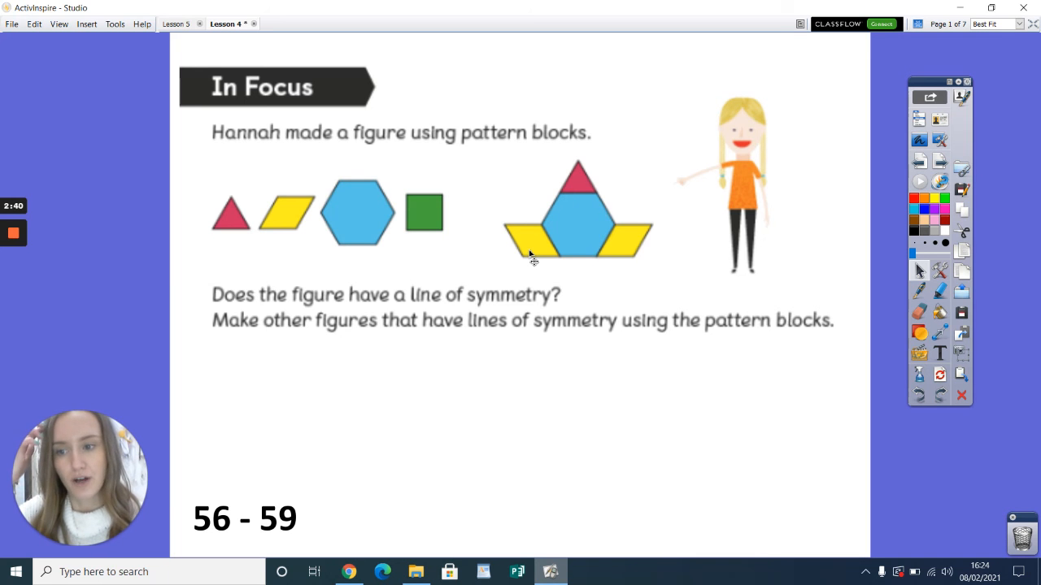
{"action": "mouse_move", "coordinate": [492, 257]}
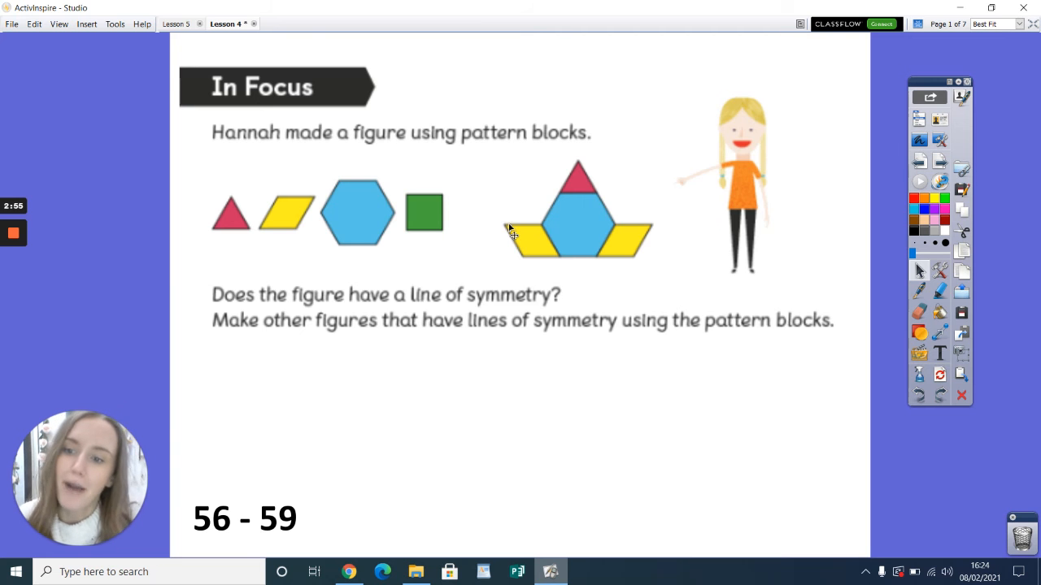
{"action": "mouse_move", "coordinate": [523, 259]}
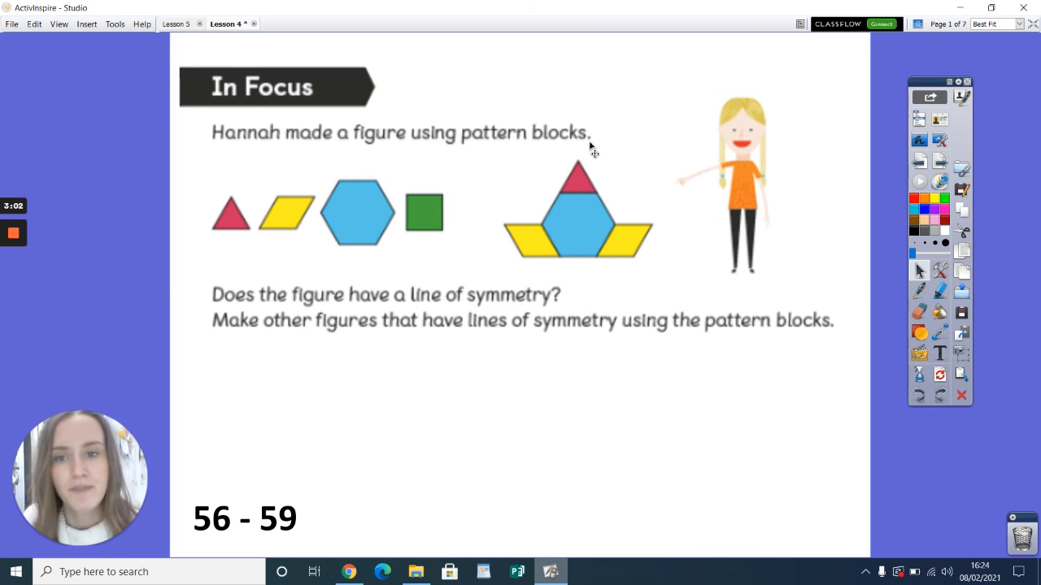
{"action": "mouse_move", "coordinate": [577, 171]}
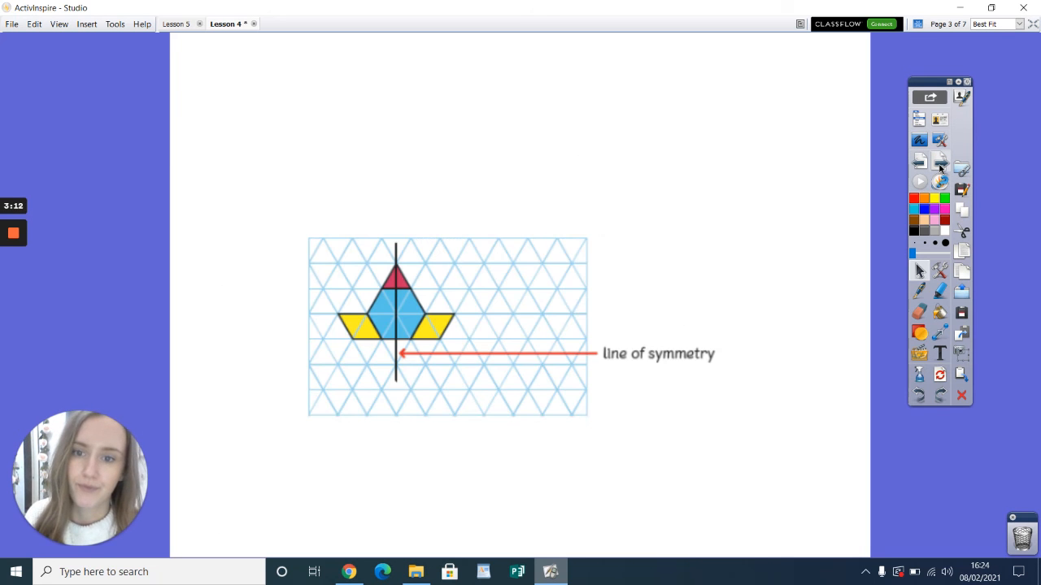
{"action": "mouse_move", "coordinate": [401, 412]}
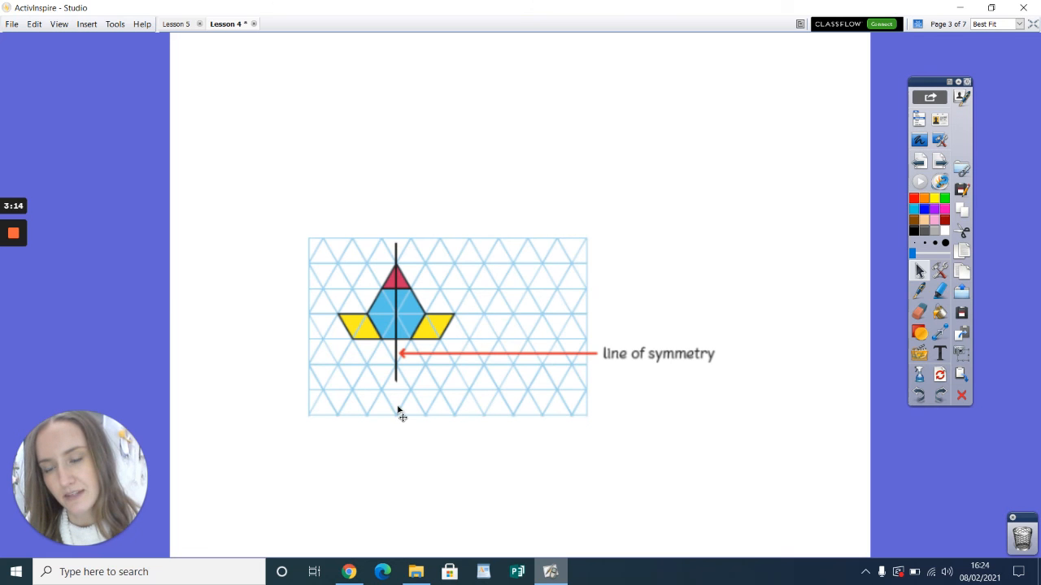
{"action": "mouse_move", "coordinate": [846, 203]}
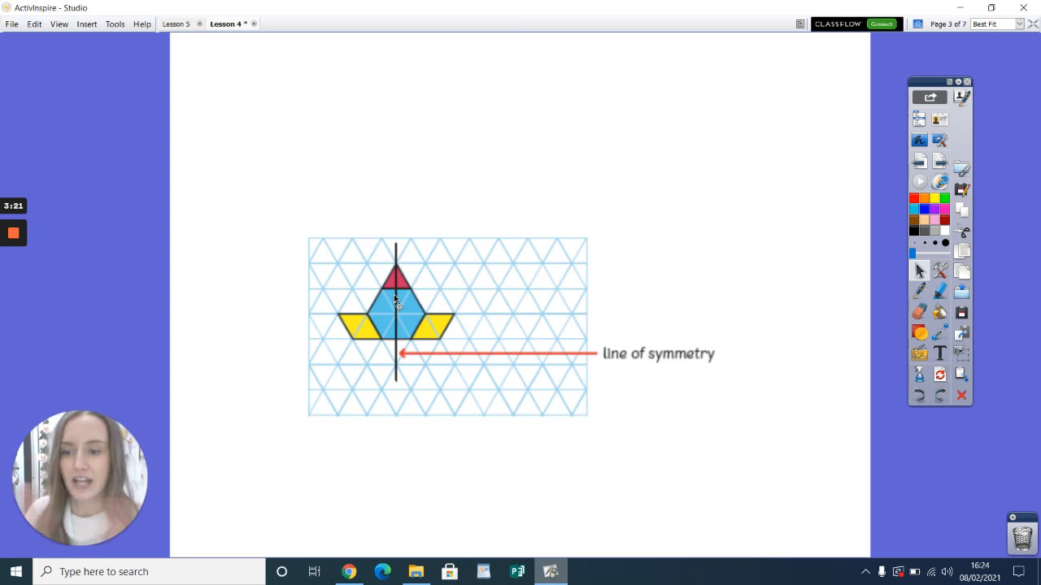
{"action": "mouse_move", "coordinate": [406, 257]}
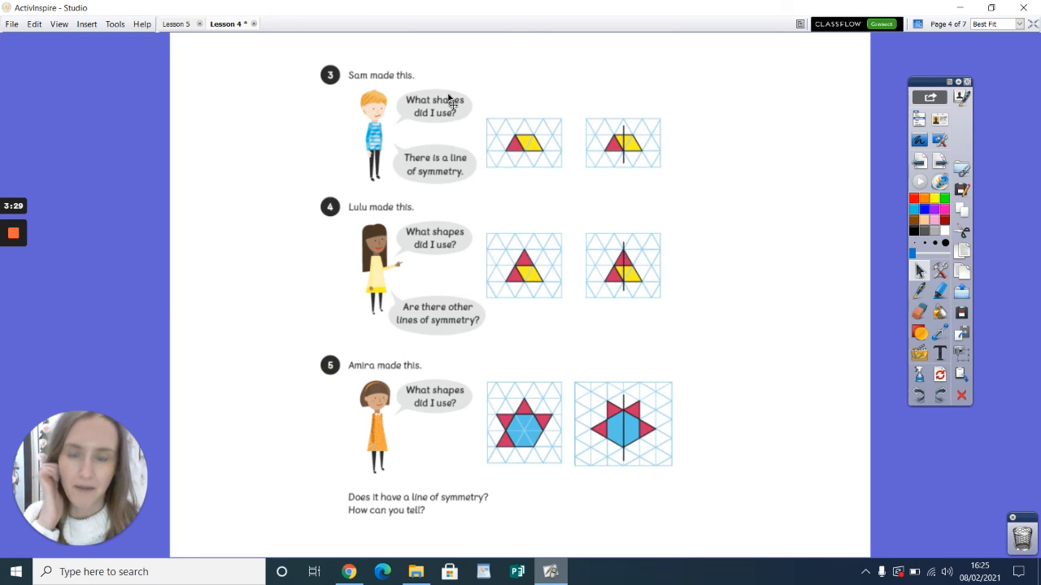
{"action": "left_click", "coordinate": [452, 101]}
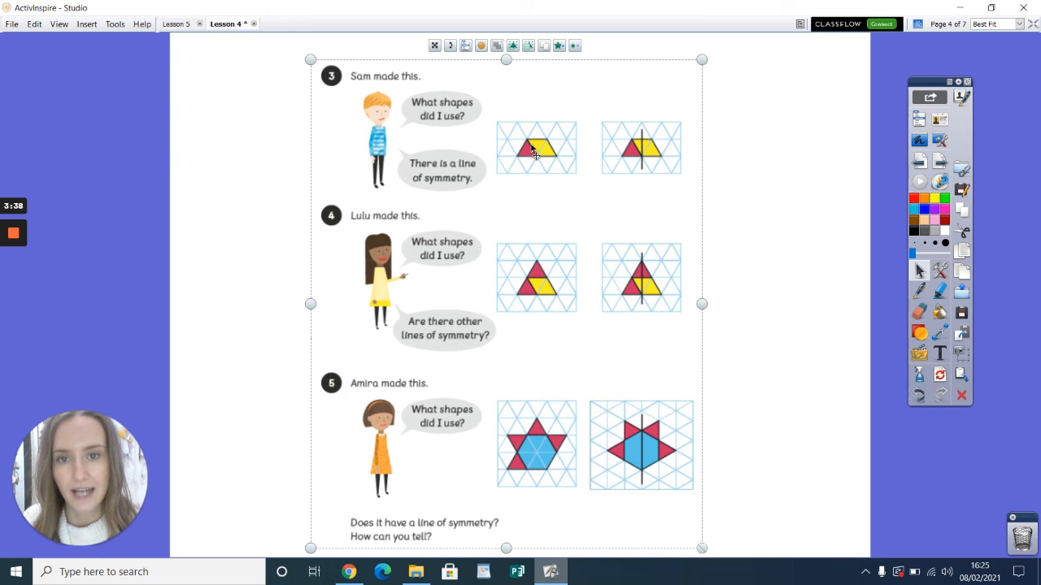
{"action": "mouse_move", "coordinate": [534, 150]}
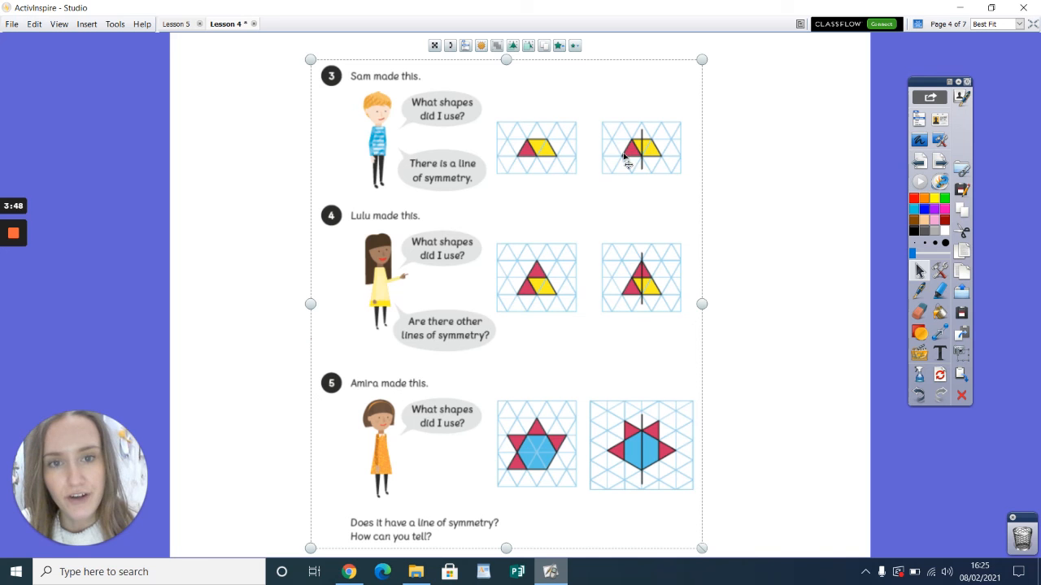
{"action": "mouse_move", "coordinate": [651, 147]}
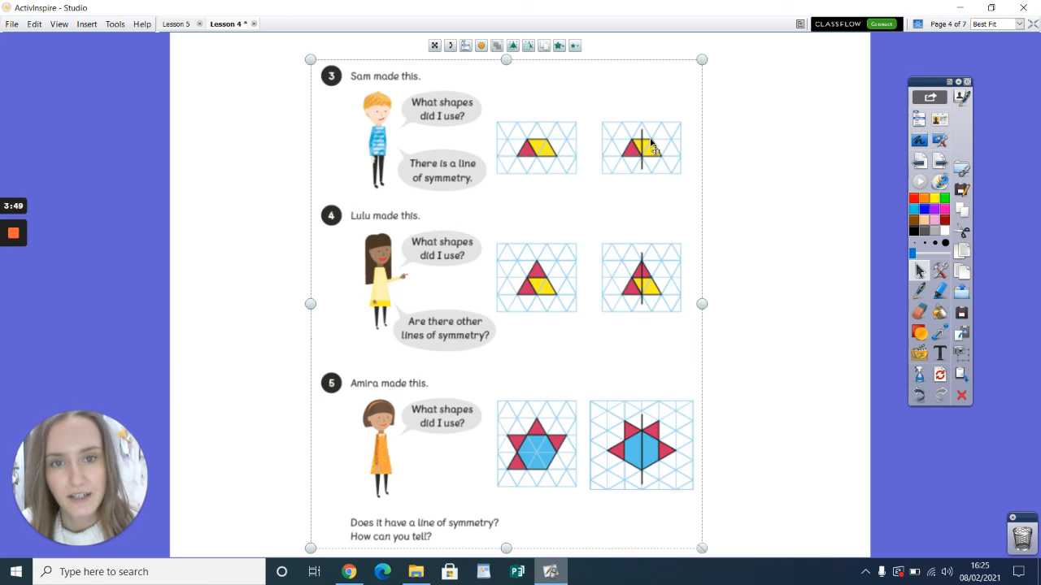
{"action": "mouse_move", "coordinate": [648, 167]}
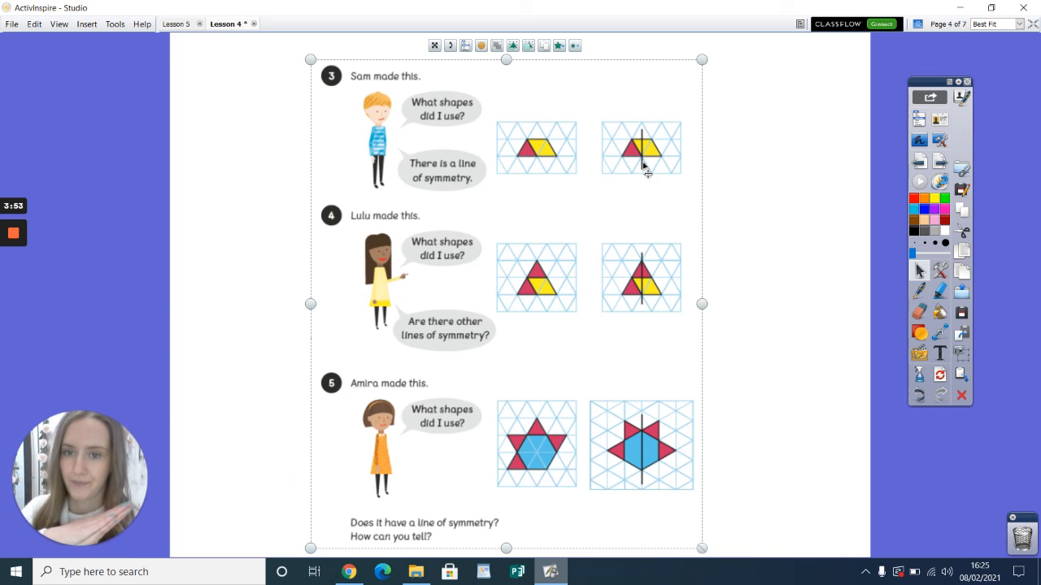
{"action": "mouse_move", "coordinate": [475, 231]}
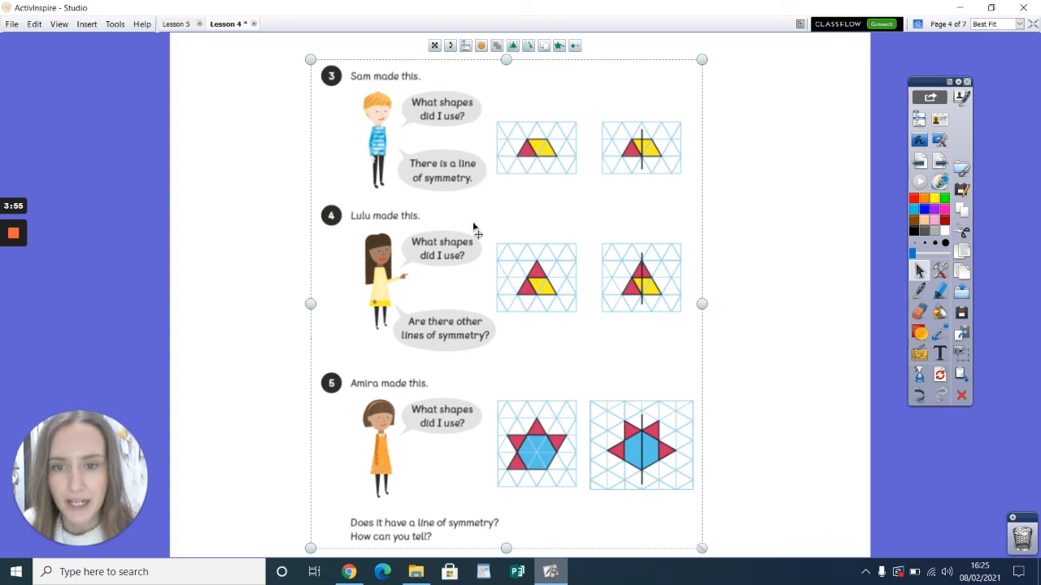
{"action": "mouse_move", "coordinate": [485, 293]}
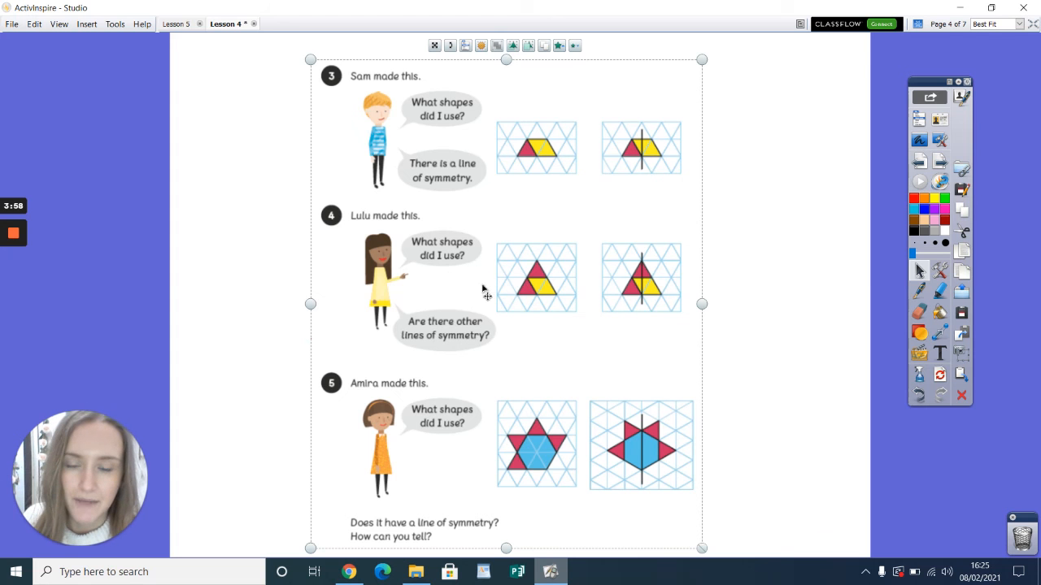
{"action": "mouse_move", "coordinate": [555, 309]}
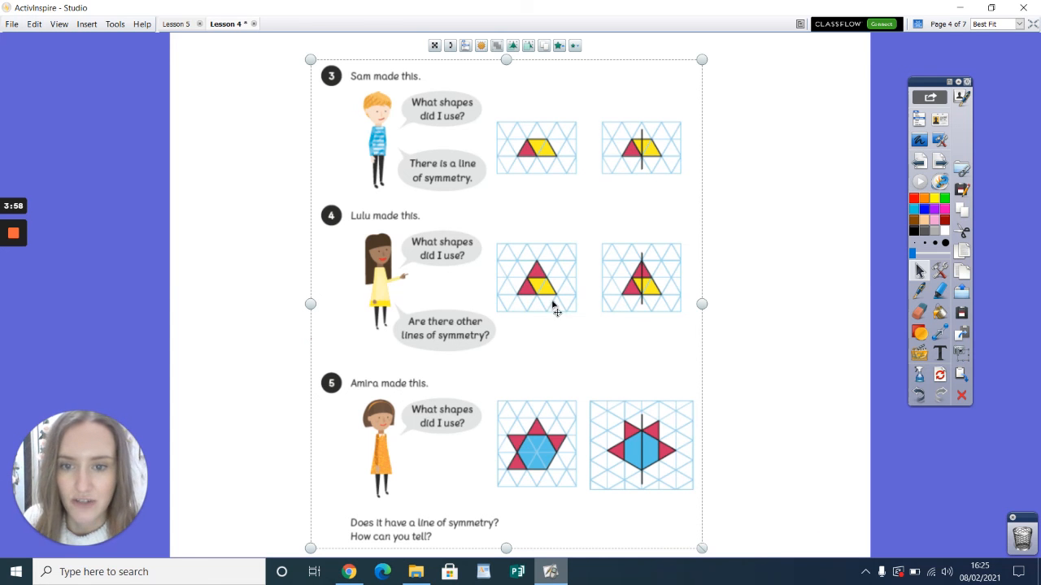
{"action": "mouse_move", "coordinate": [540, 290]}
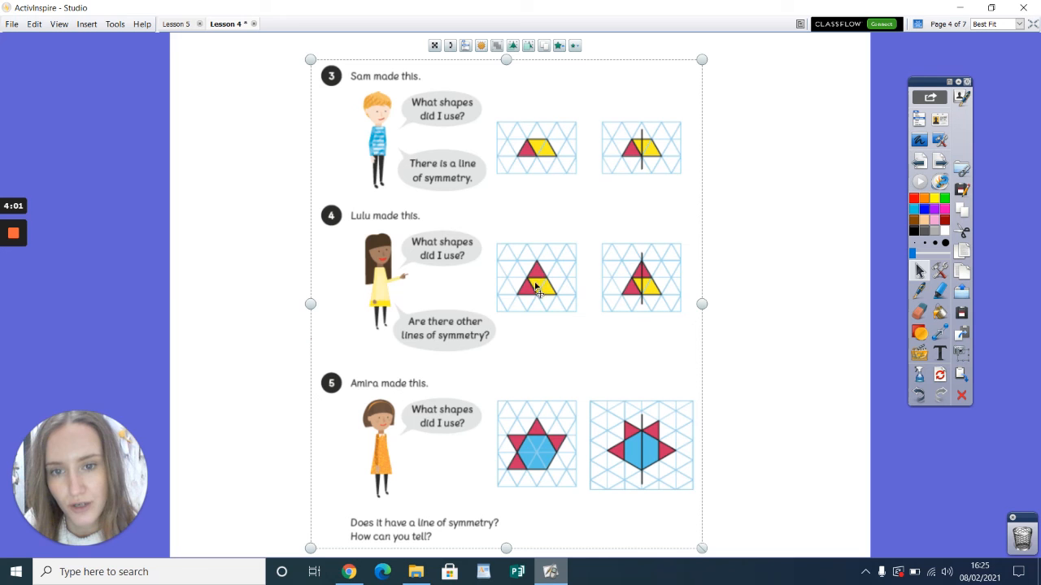
{"action": "mouse_move", "coordinate": [538, 304]}
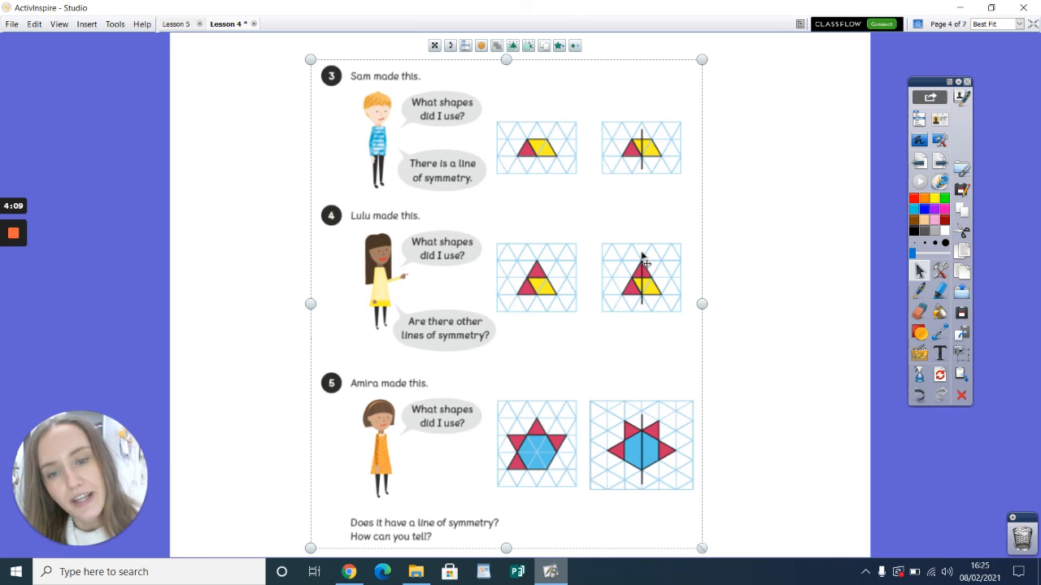
{"action": "mouse_move", "coordinate": [647, 311]}
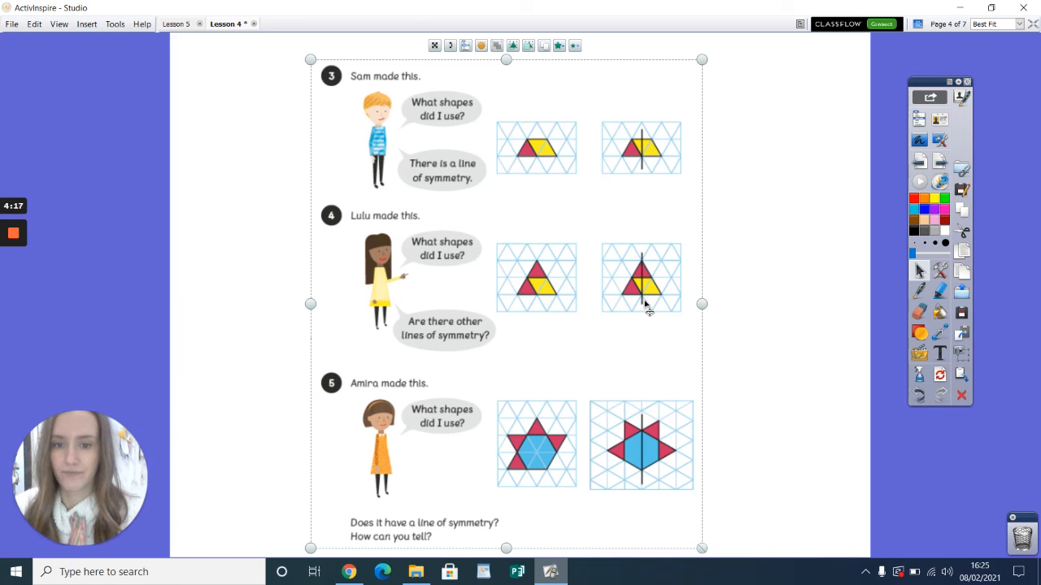
{"action": "mouse_move", "coordinate": [631, 454]}
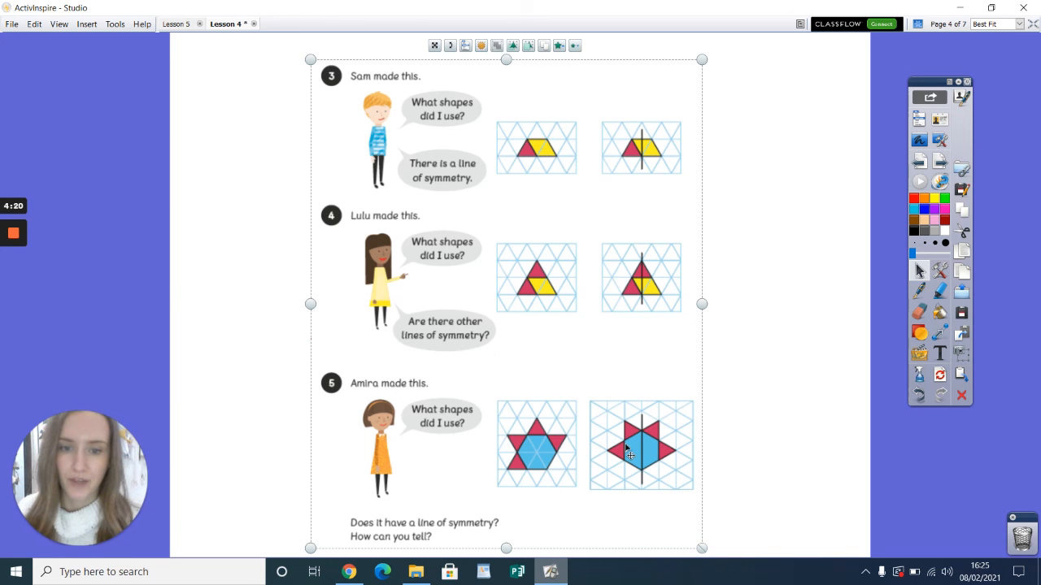
{"action": "mouse_move", "coordinate": [513, 454]}
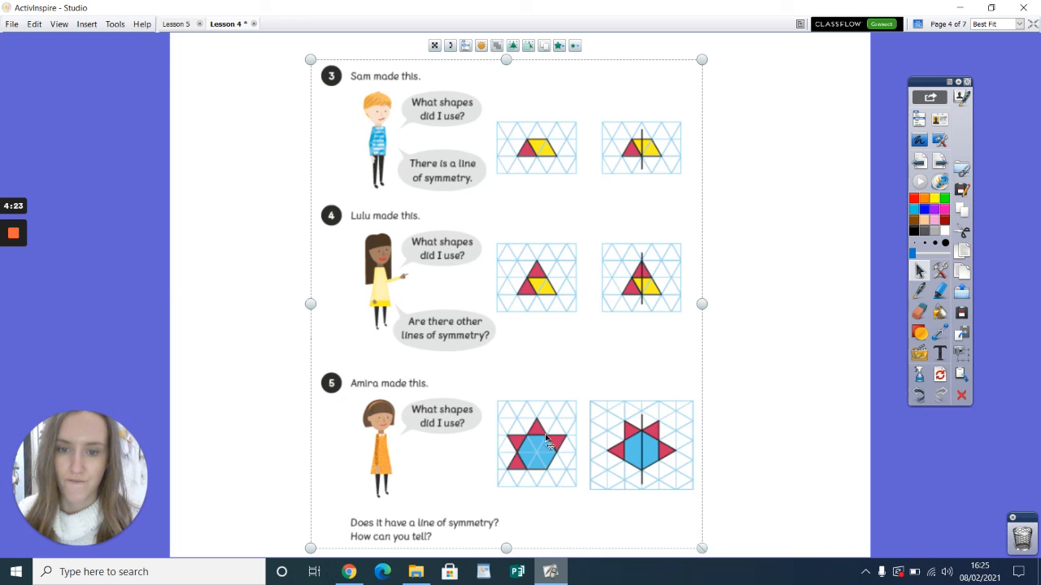
{"action": "mouse_move", "coordinate": [528, 468]}
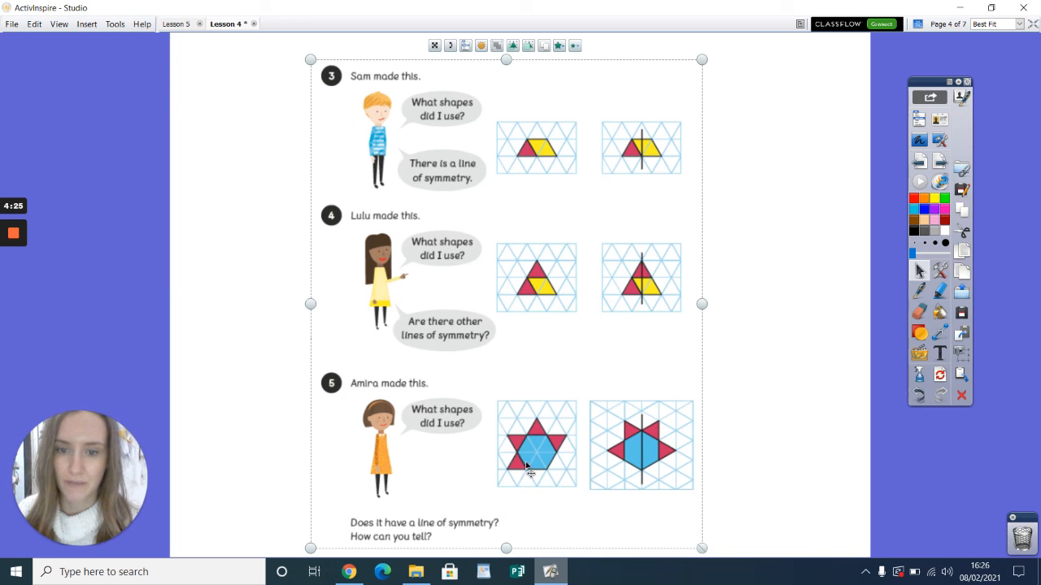
{"action": "mouse_move", "coordinate": [556, 461]}
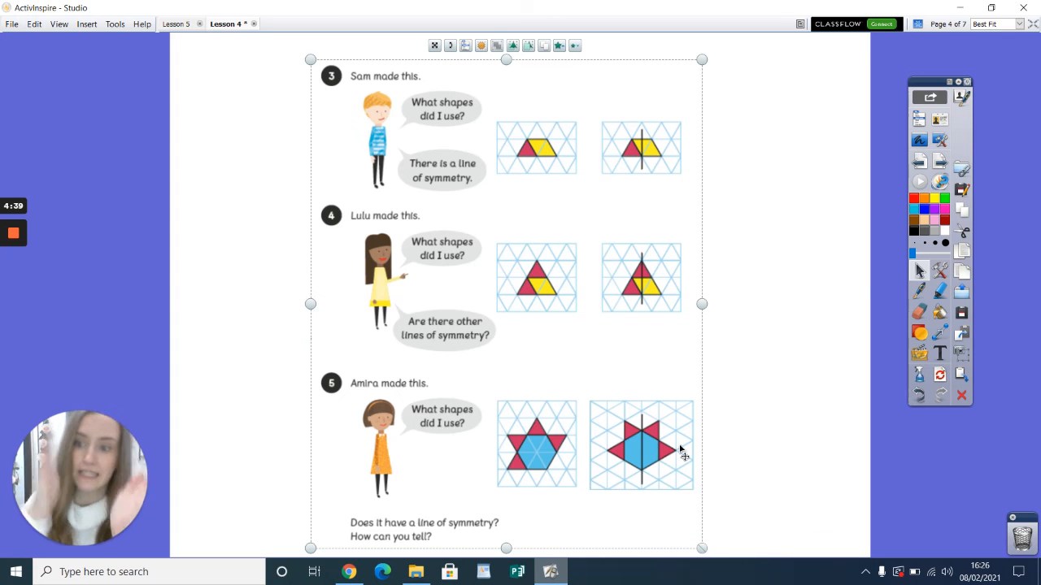
{"action": "mouse_move", "coordinate": [647, 420]}
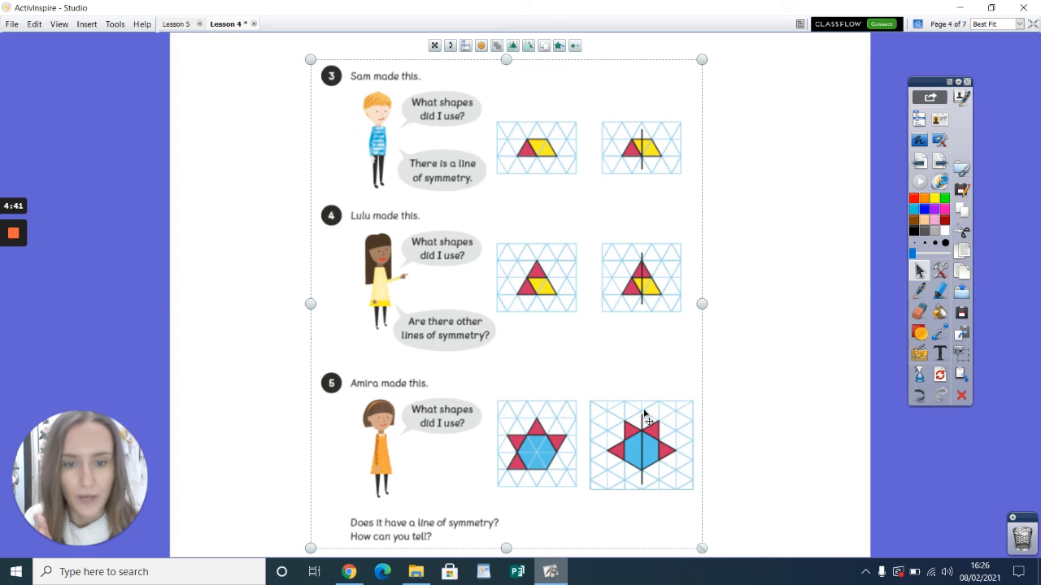
{"action": "mouse_move", "coordinate": [632, 433]}
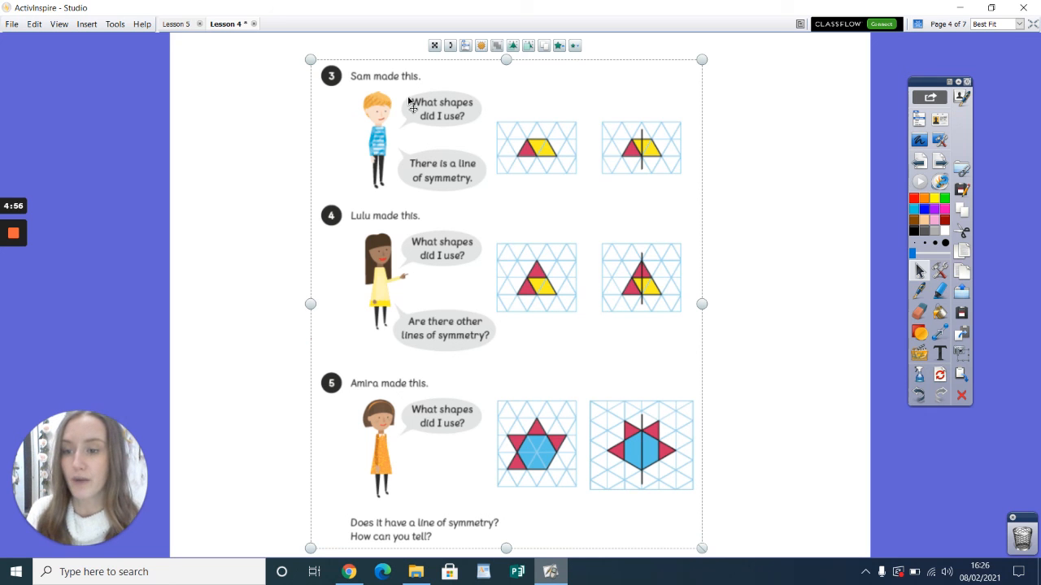
{"action": "mouse_move", "coordinate": [794, 199]}
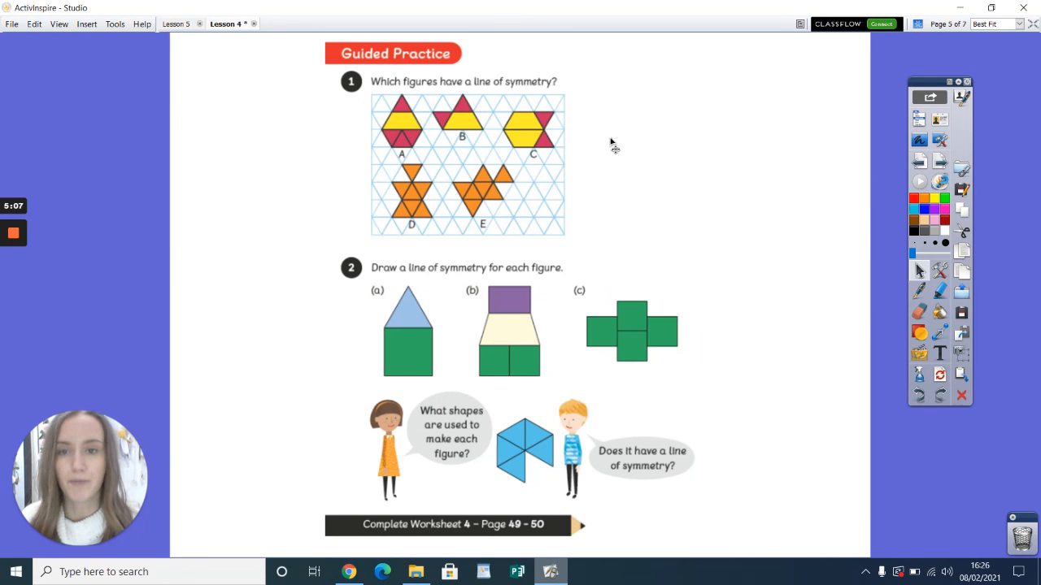
{"action": "mouse_move", "coordinate": [573, 117]}
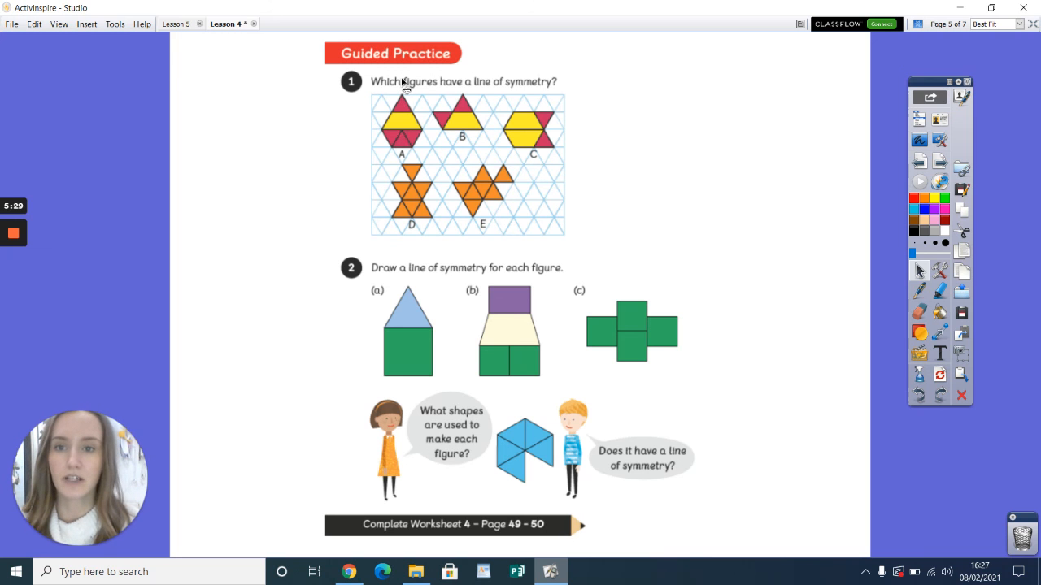
{"action": "mouse_move", "coordinate": [459, 126]}
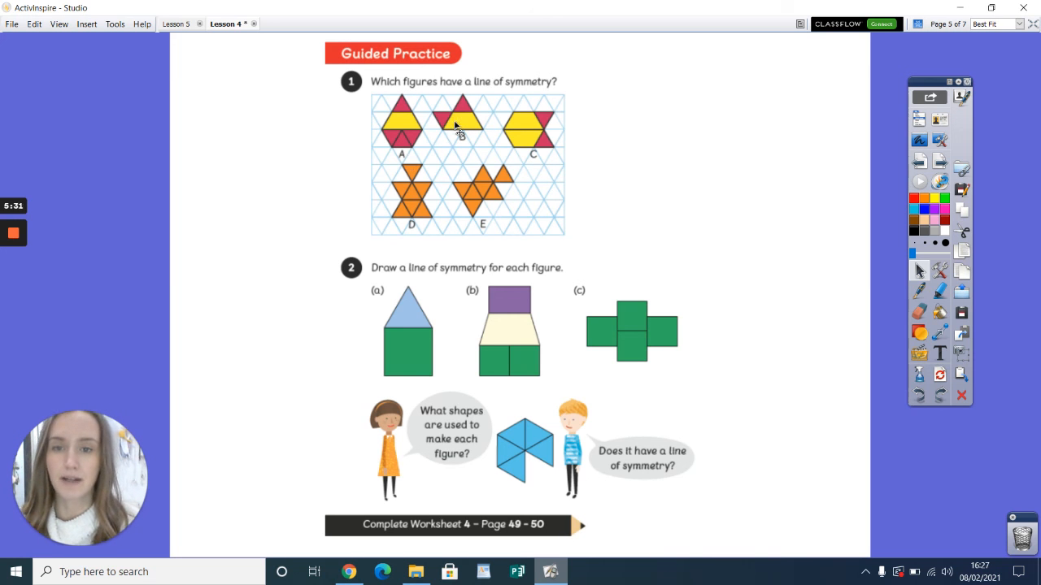
{"action": "mouse_move", "coordinate": [545, 134]}
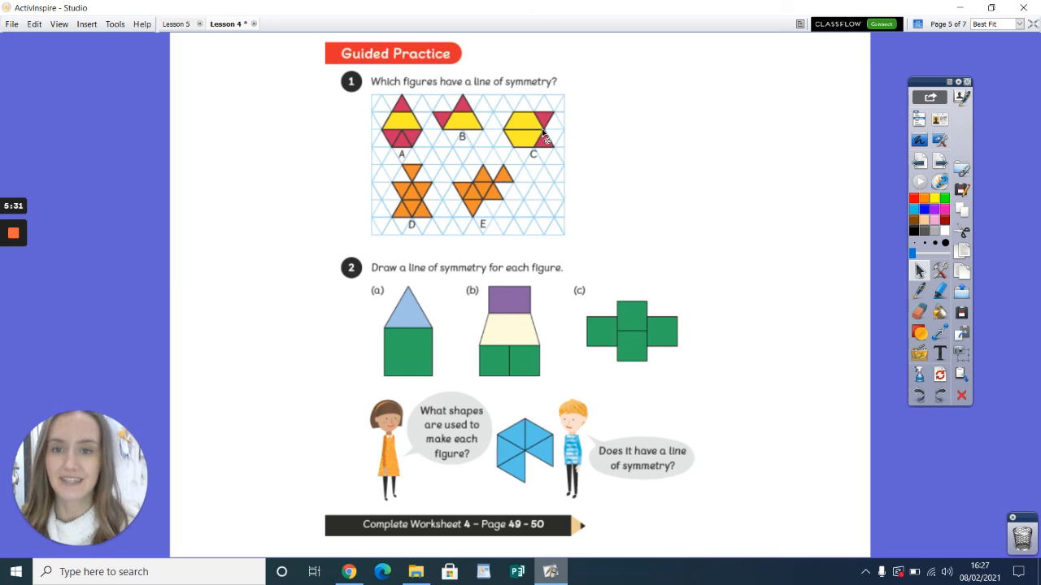
{"action": "mouse_move", "coordinate": [429, 215]}
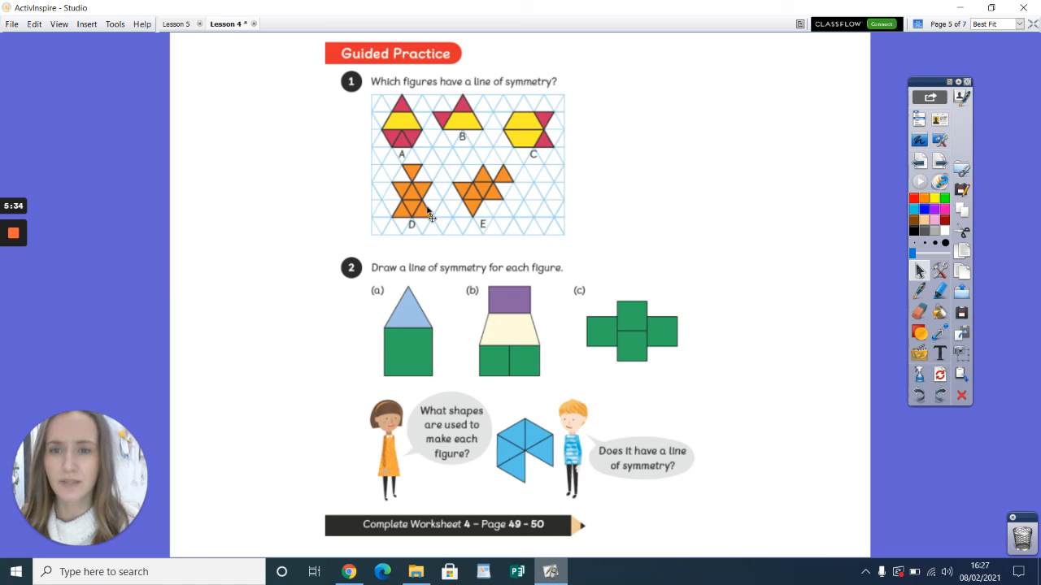
{"action": "mouse_move", "coordinate": [470, 210]}
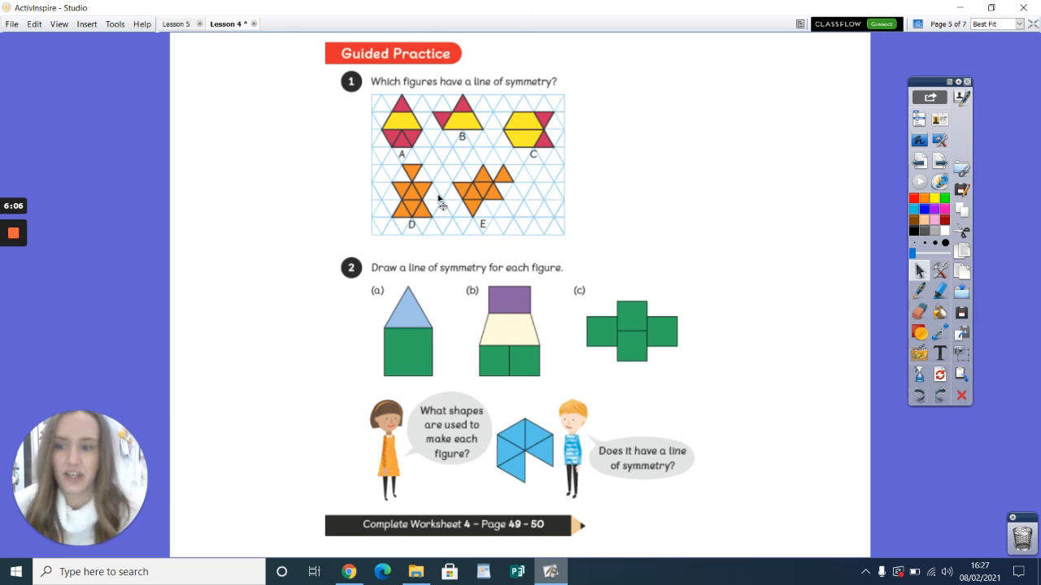
{"action": "mouse_move", "coordinate": [505, 368]}
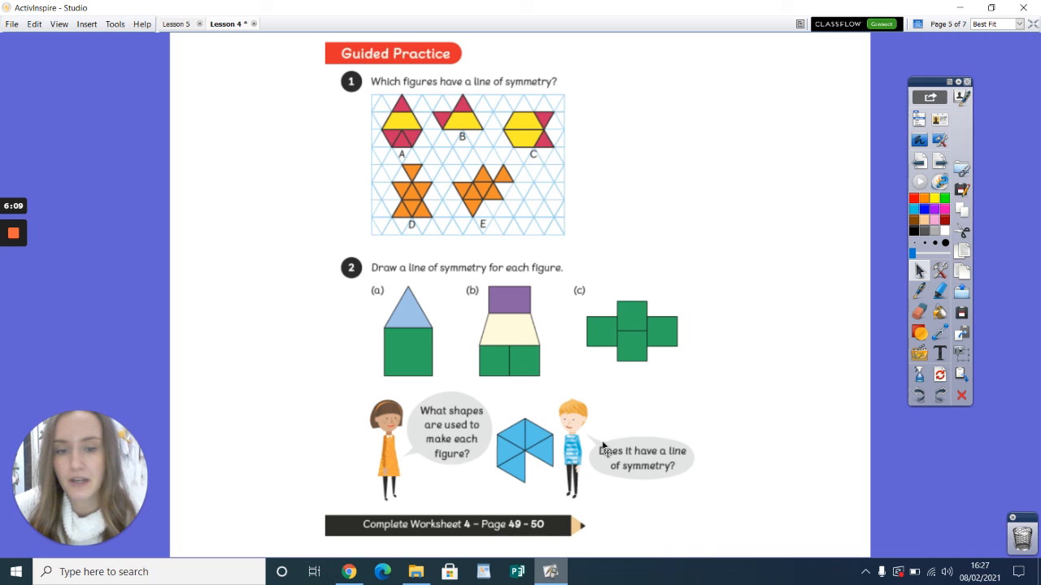
{"action": "mouse_move", "coordinate": [533, 465]}
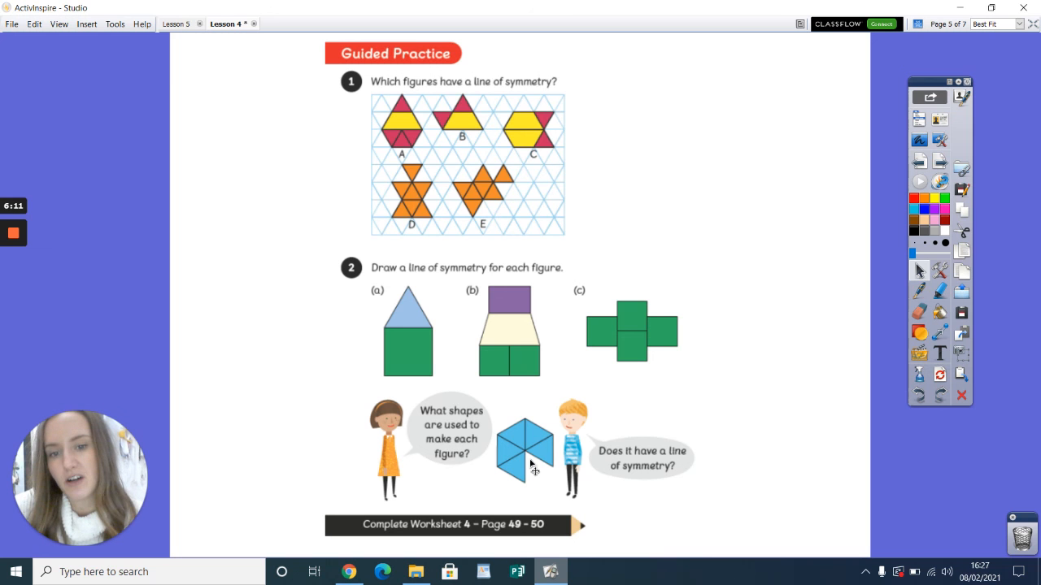
{"action": "mouse_move", "coordinate": [513, 432]}
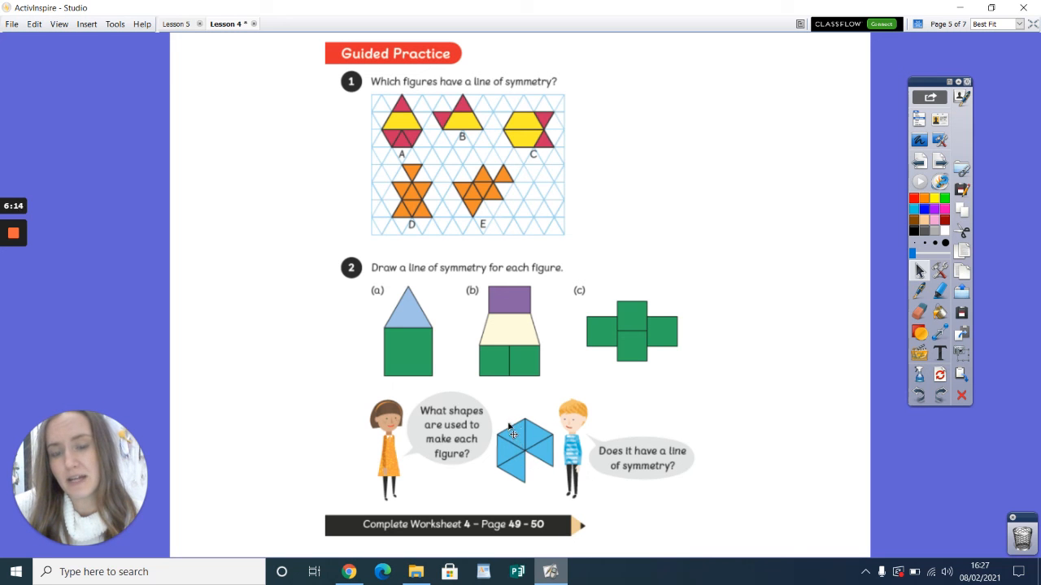
{"action": "mouse_move", "coordinate": [488, 410]}
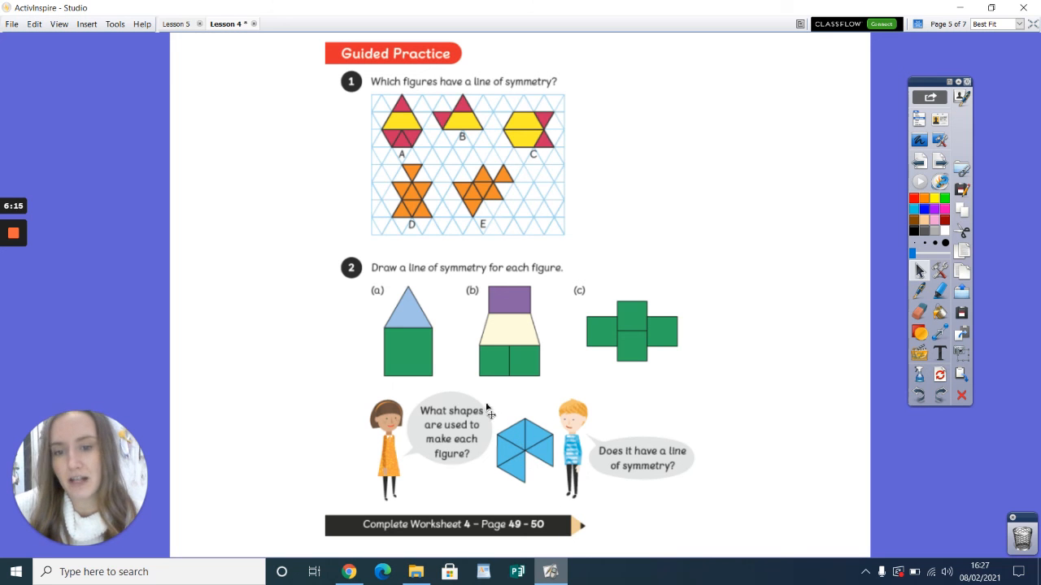
{"action": "mouse_move", "coordinate": [497, 423]}
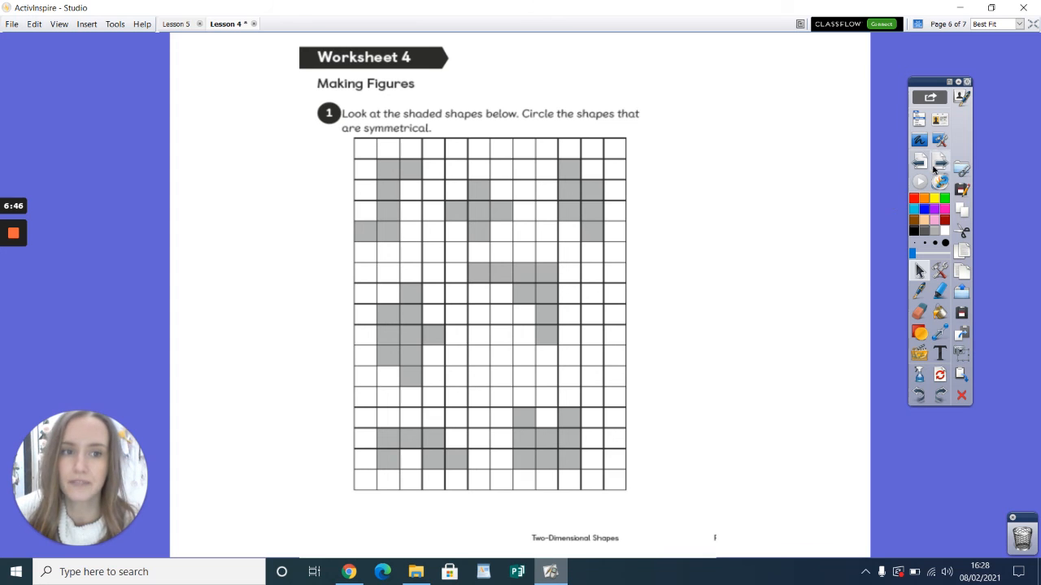
Advance to page 7, Worksheet 4 question 2 with shapes (a)–(h) for lines of symmetry
{"action": "left_click", "coordinate": [1031, 23]}
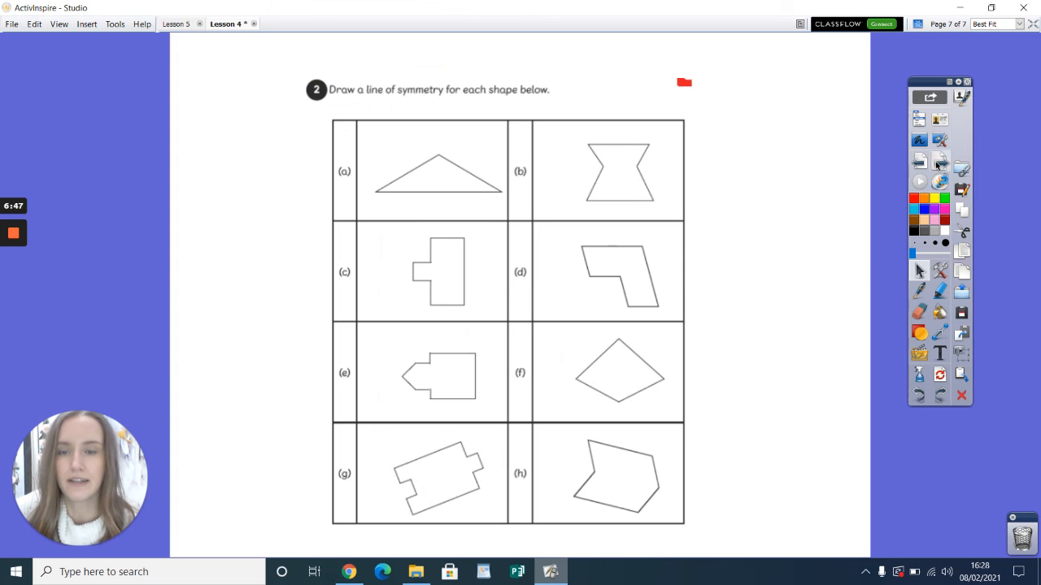
{"action": "mouse_move", "coordinate": [592, 100]}
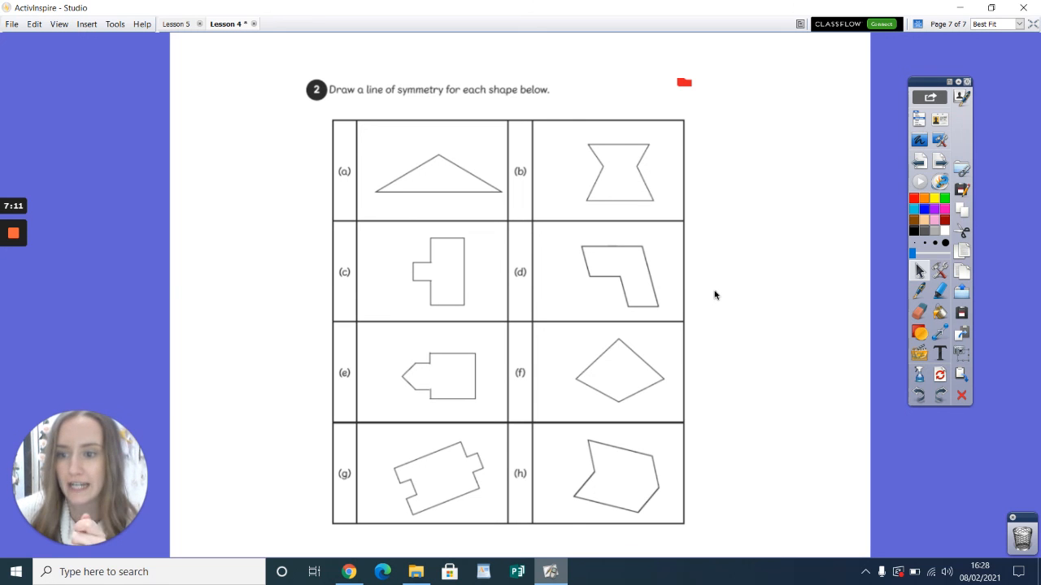
{"action": "mouse_move", "coordinate": [798, 227]}
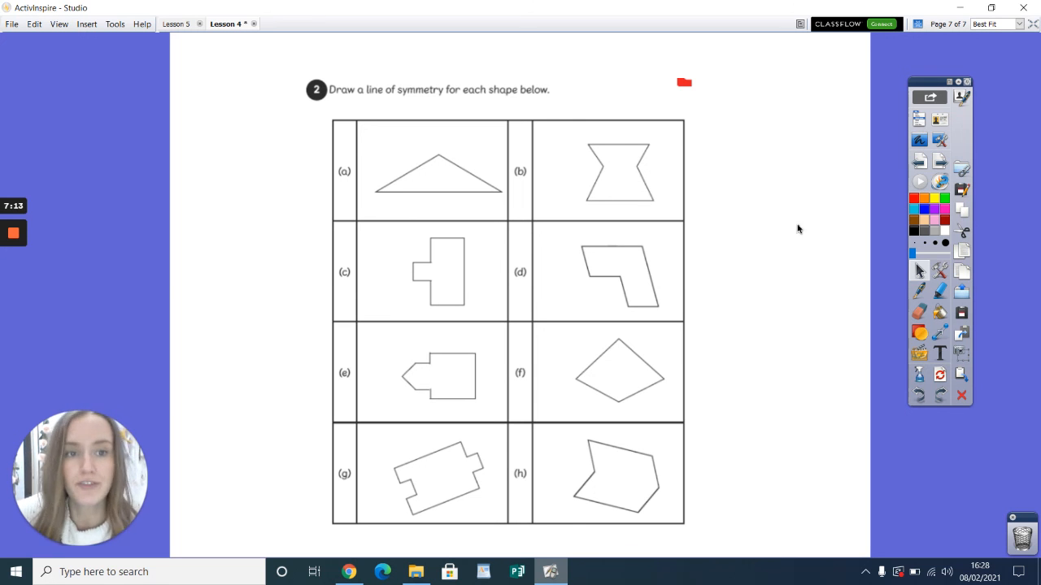
{"action": "mouse_move", "coordinate": [901, 175]}
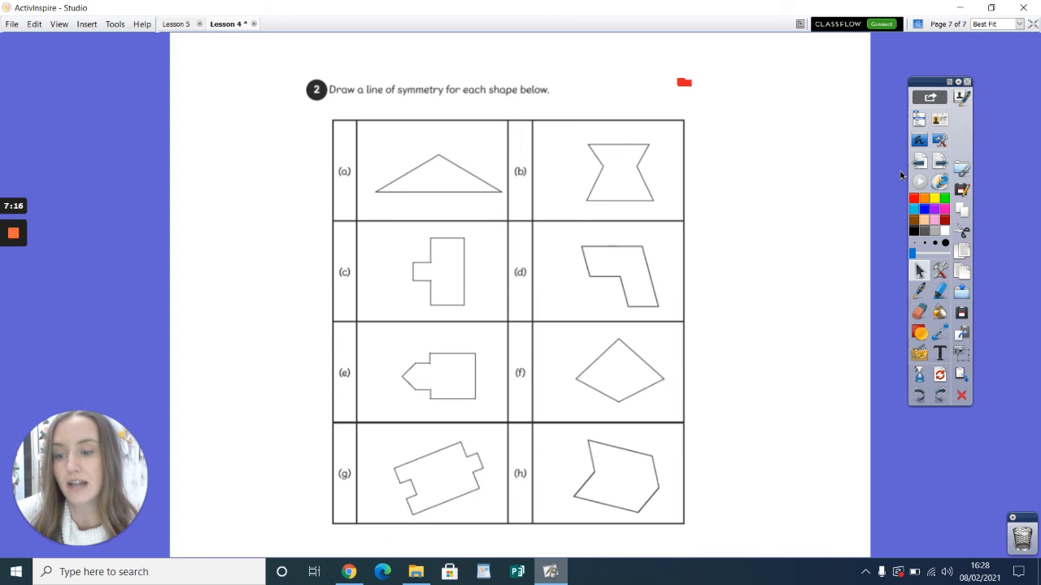